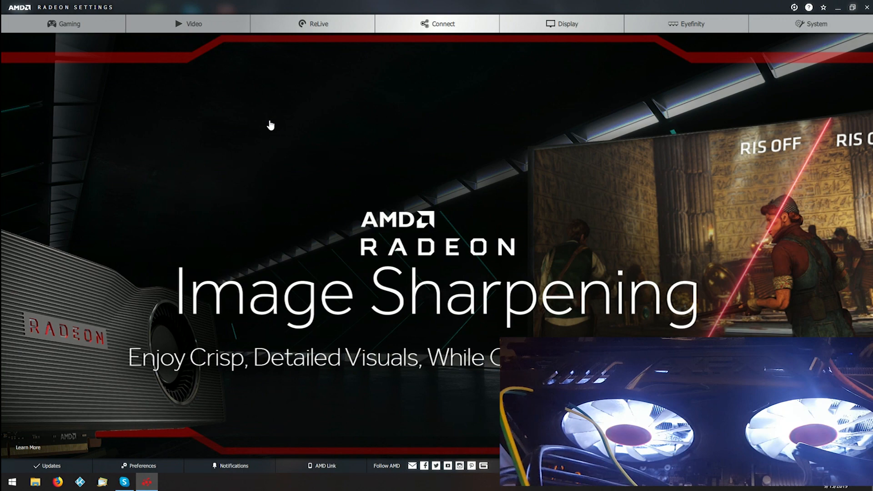
mouse_move(301, 71)
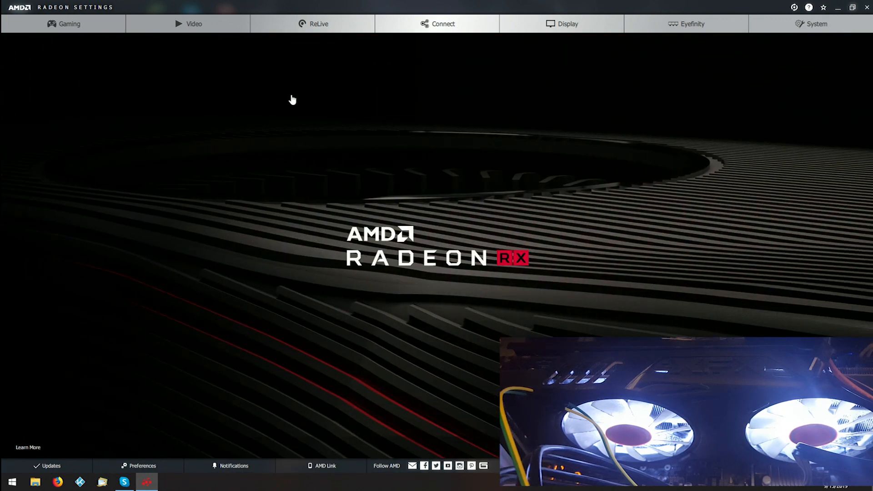
mouse_move(197, 75)
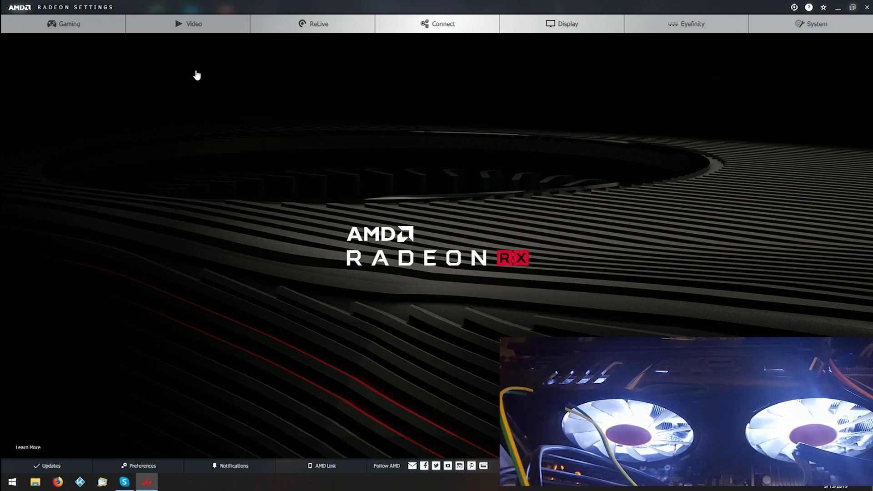
mouse_move(78, 69)
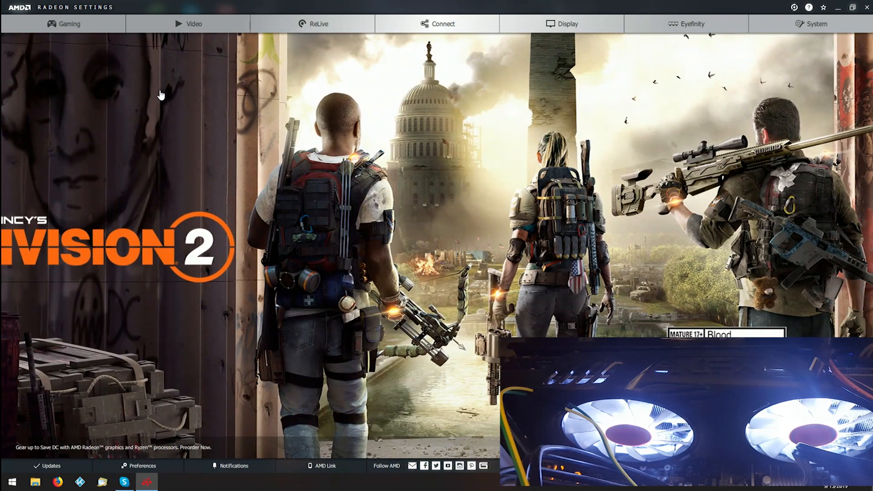
mouse_move(195, 150)
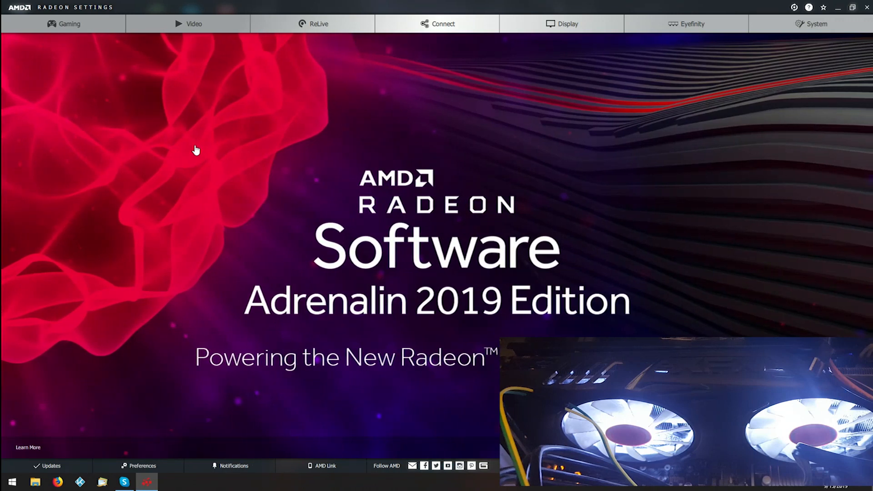
mouse_move(148, 131)
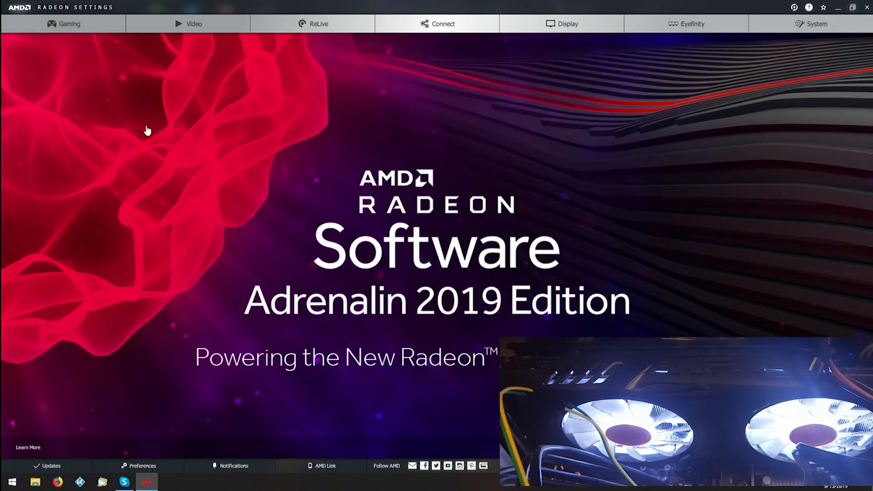
mouse_move(68, 50)
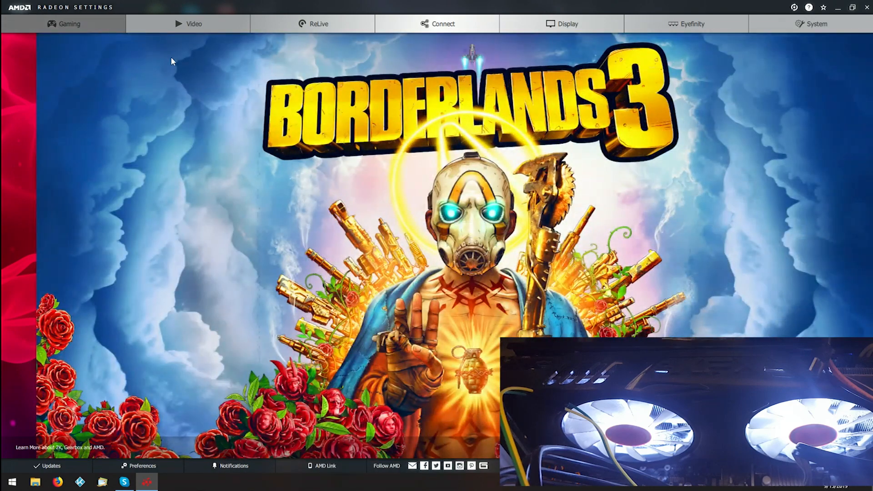
Go to Gaming > Global Settings and show the Global WattMan tuning page
left_click(70, 24)
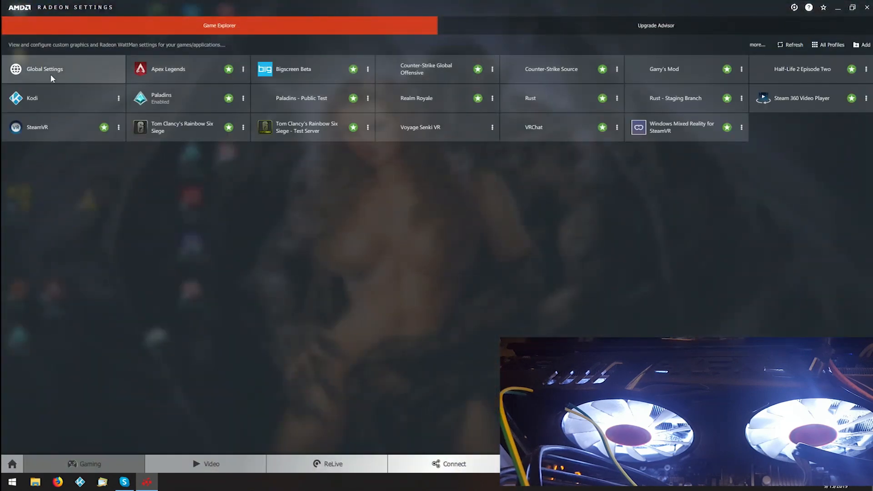
left_click(45, 68)
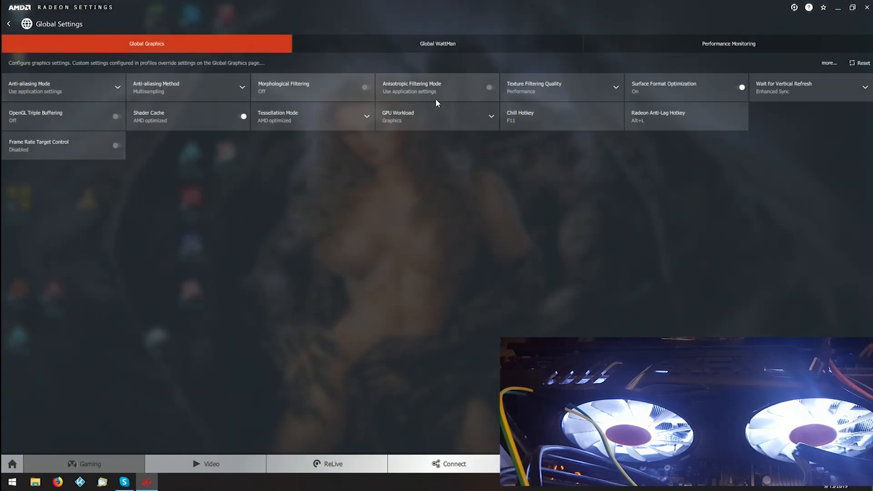
left_click(437, 43)
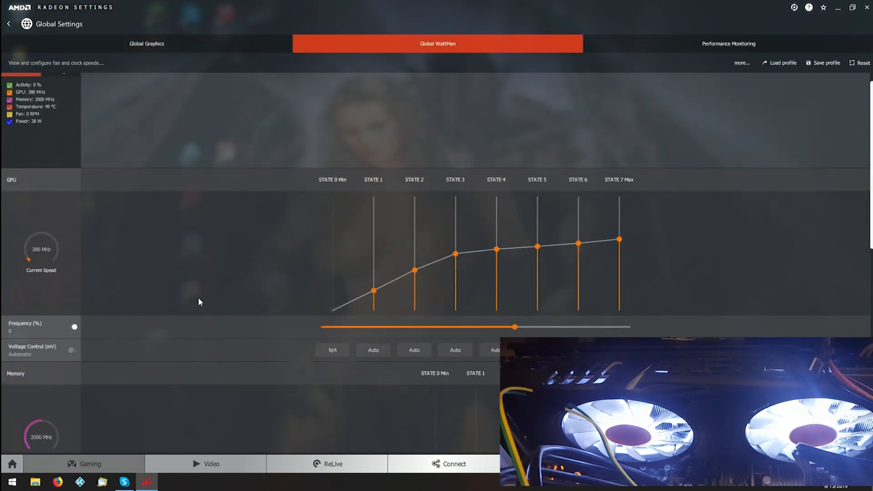
Scroll the WattMan page down to the Fan & Temperature curve and Zero RPM setting
scroll("down", 3)
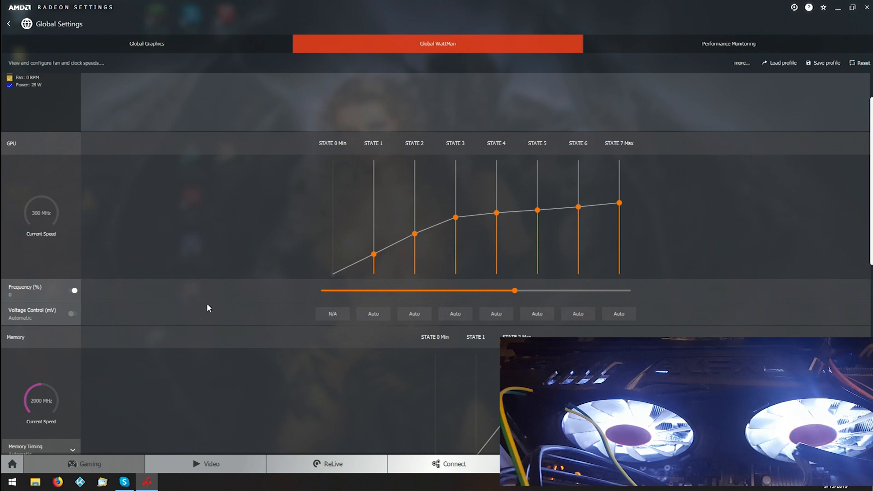
scroll("down", 3)
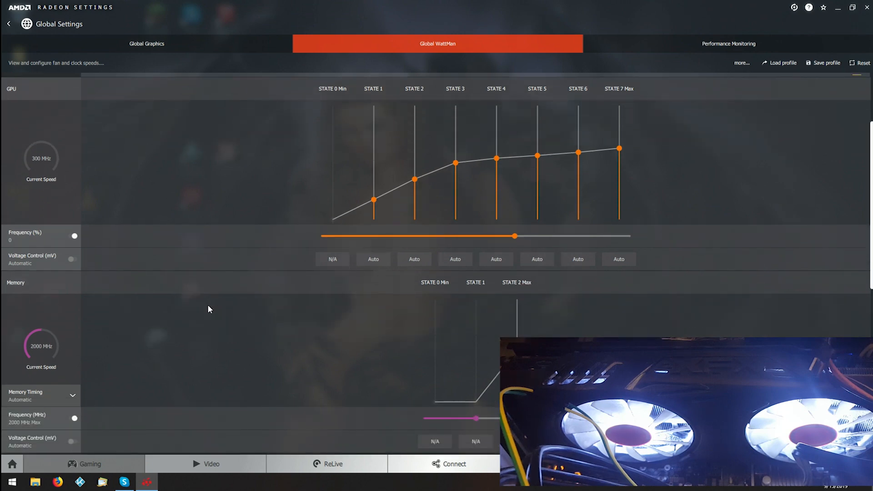
scroll("down", 3)
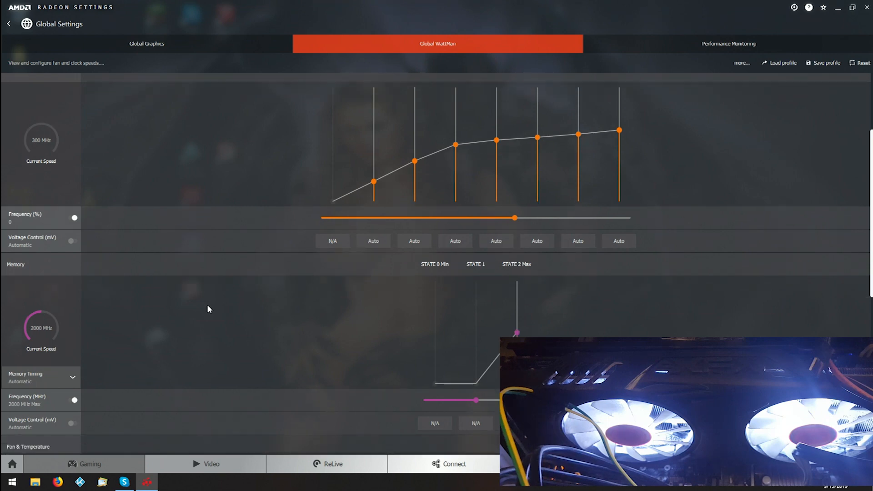
scroll("down", 3)
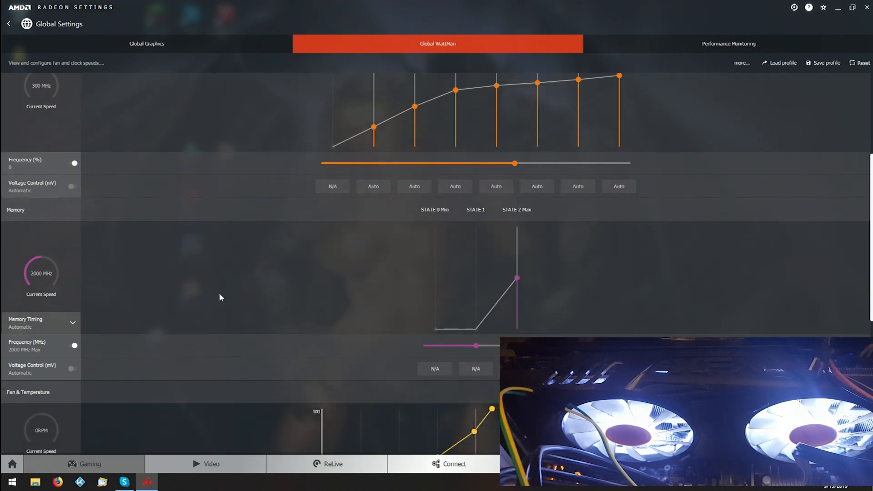
scroll("down", 3)
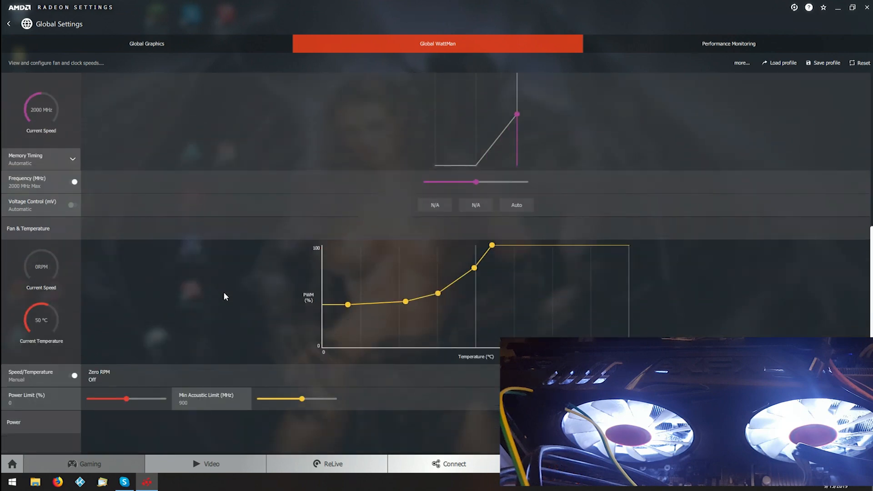
mouse_move(130, 410)
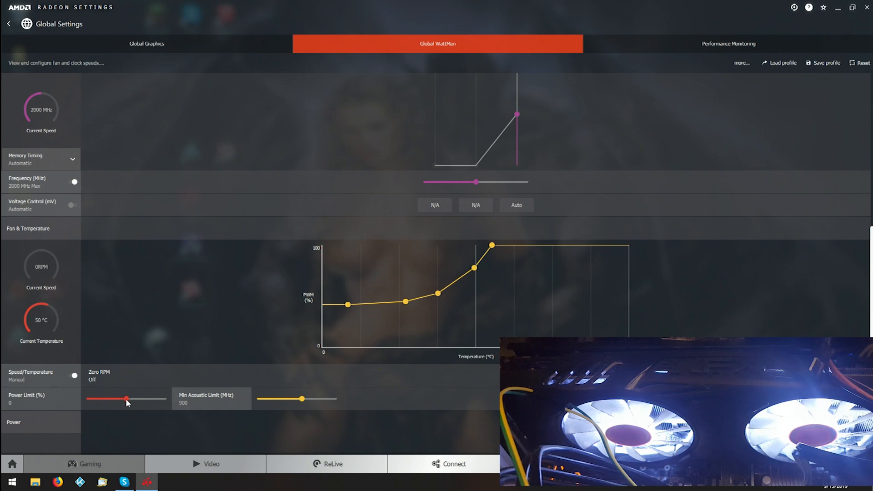
mouse_move(41, 274)
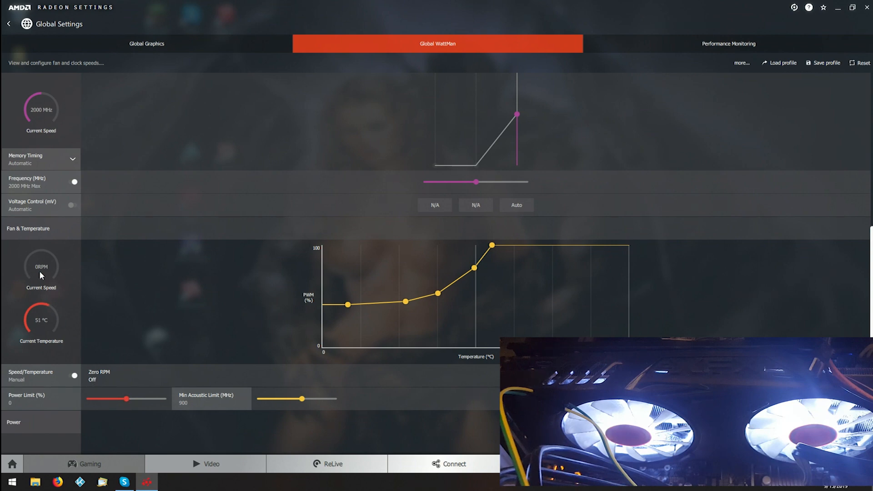
mouse_move(45, 378)
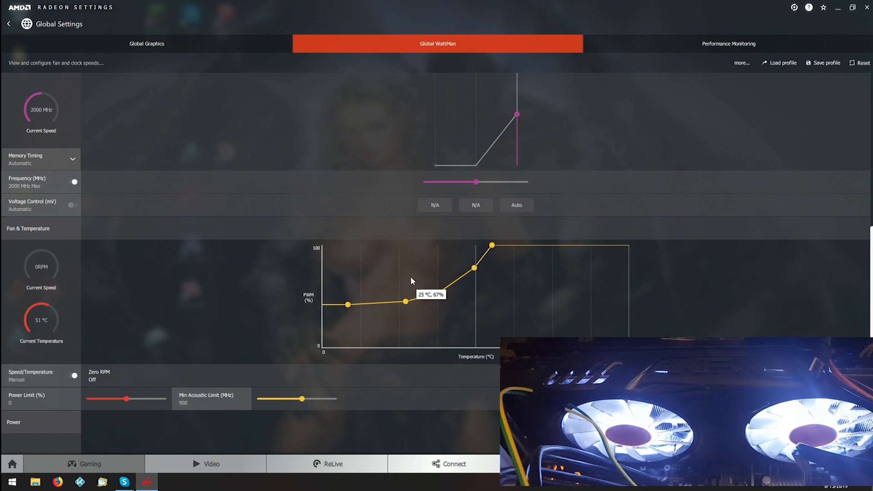
mouse_move(387, 297)
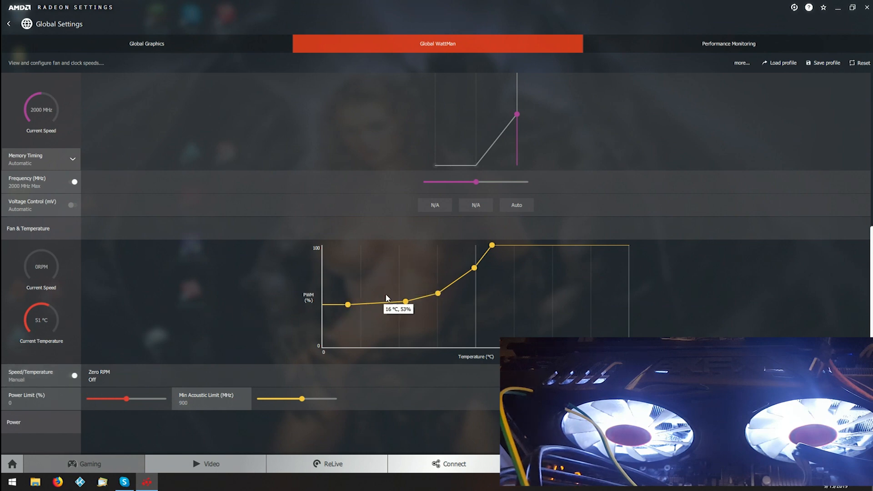
mouse_move(454, 283)
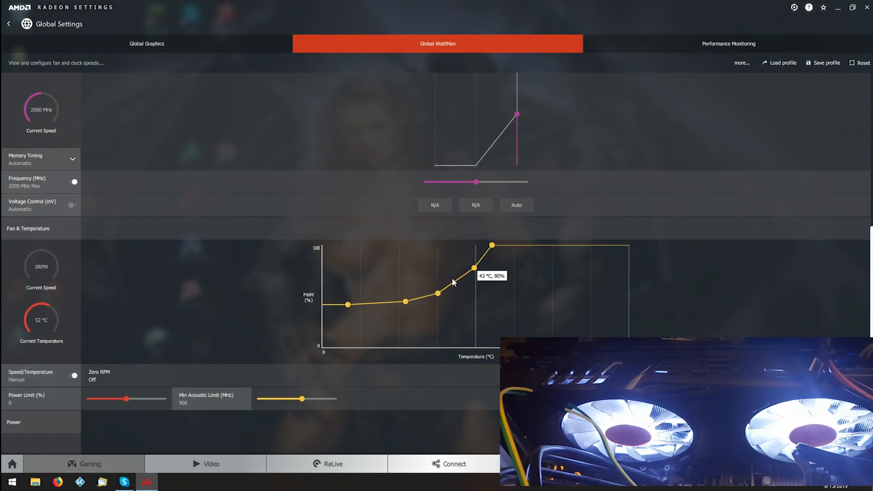
mouse_move(320, 248)
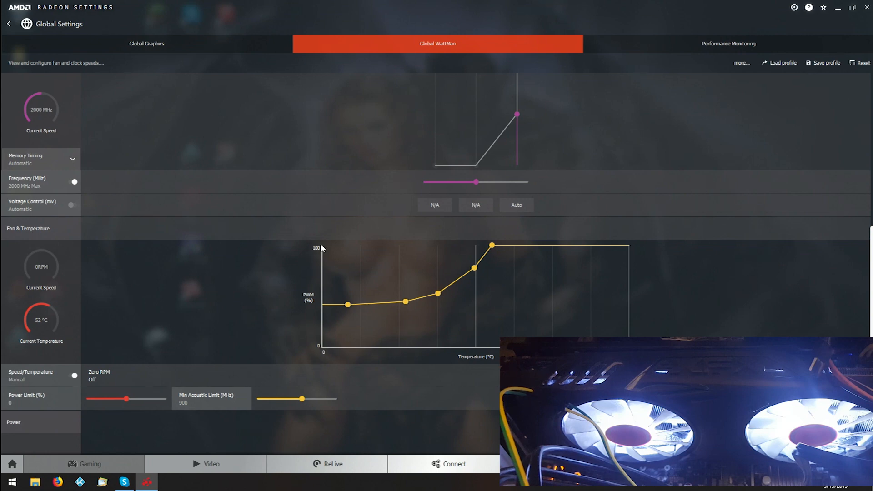
mouse_move(317, 254)
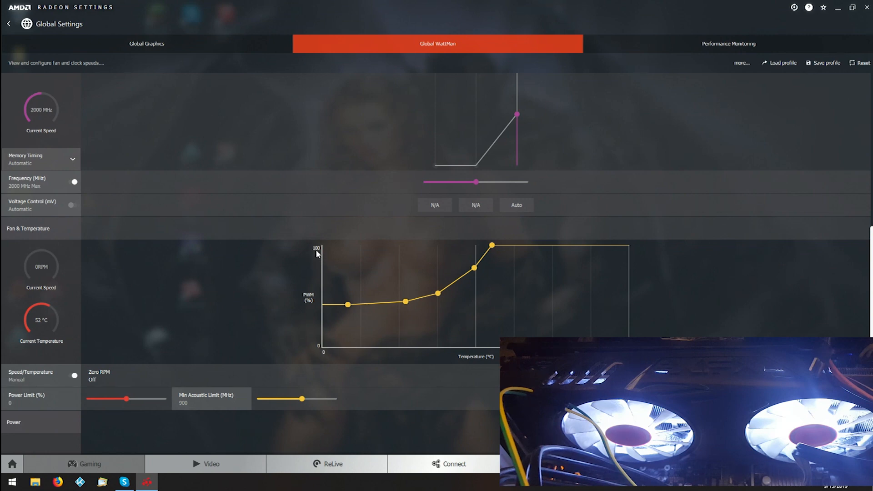
mouse_move(347, 302)
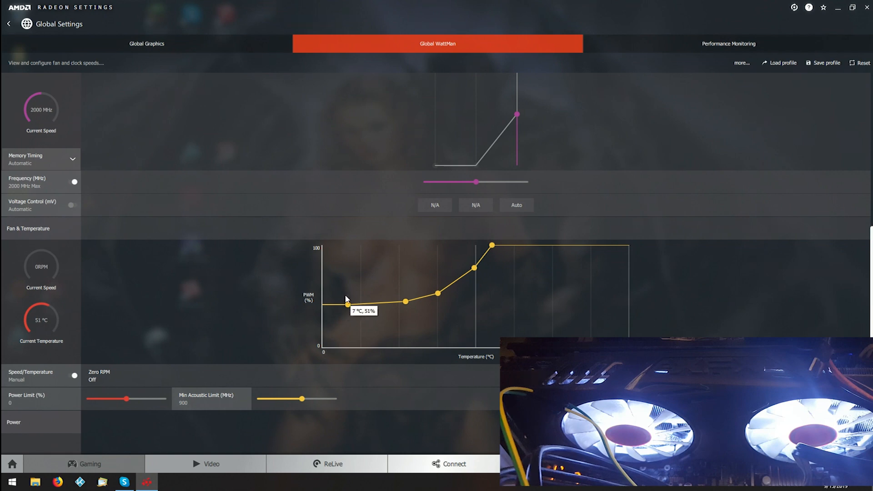
mouse_move(389, 303)
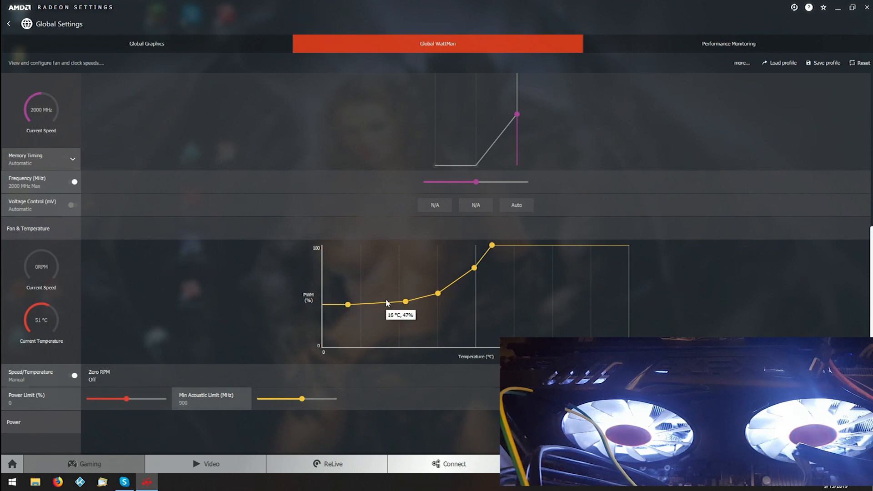
mouse_move(439, 294)
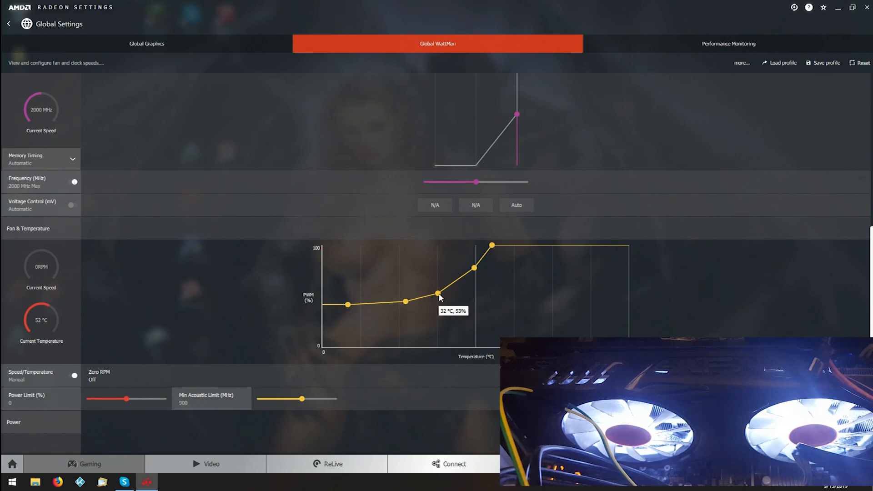
mouse_move(439, 298)
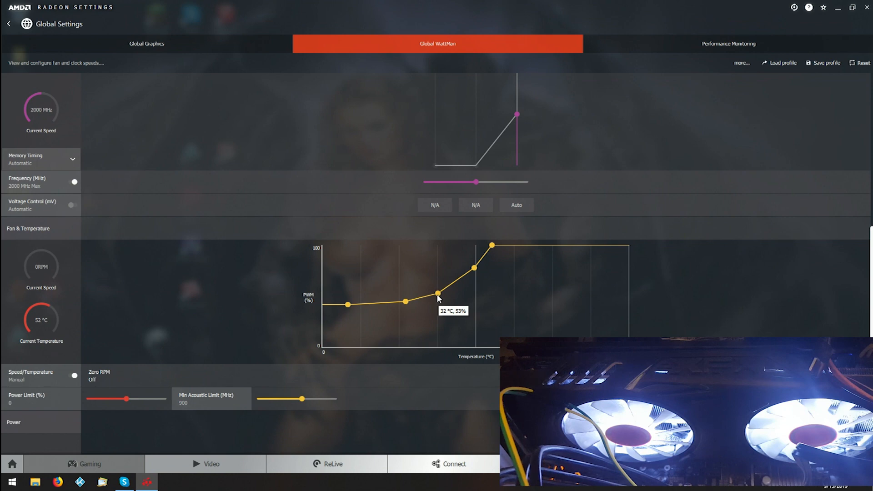
mouse_move(489, 252)
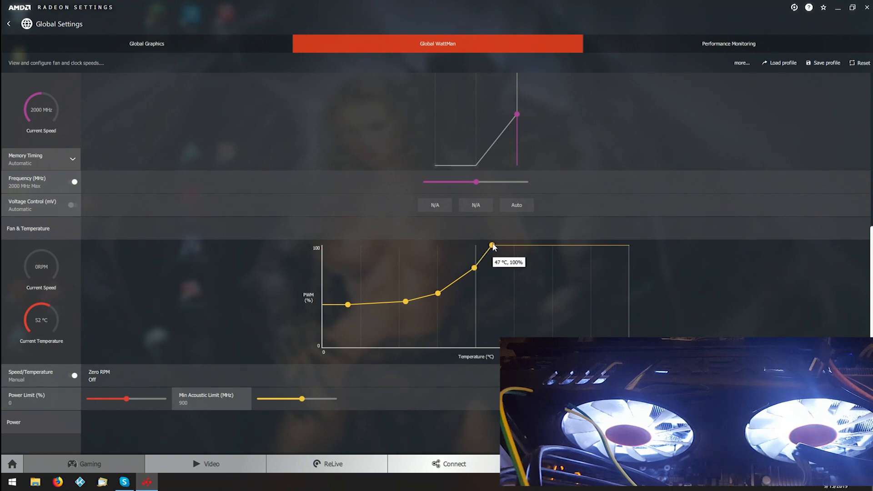
mouse_move(469, 273)
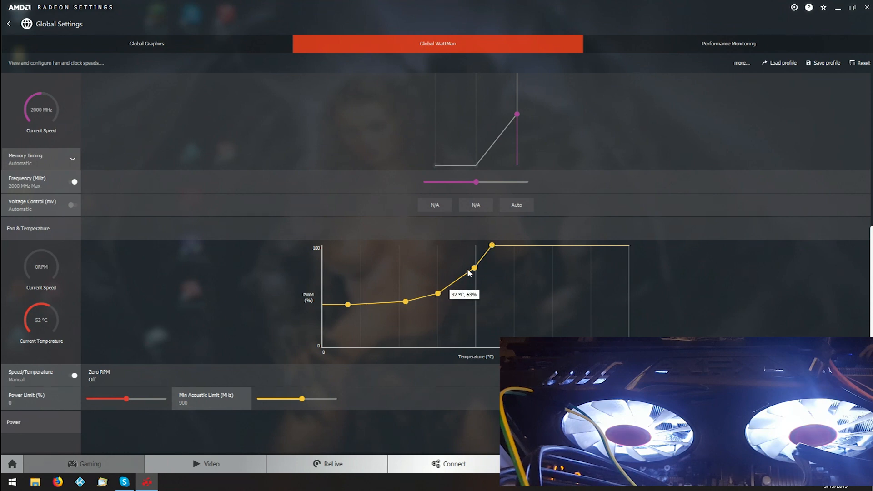
mouse_move(438, 294)
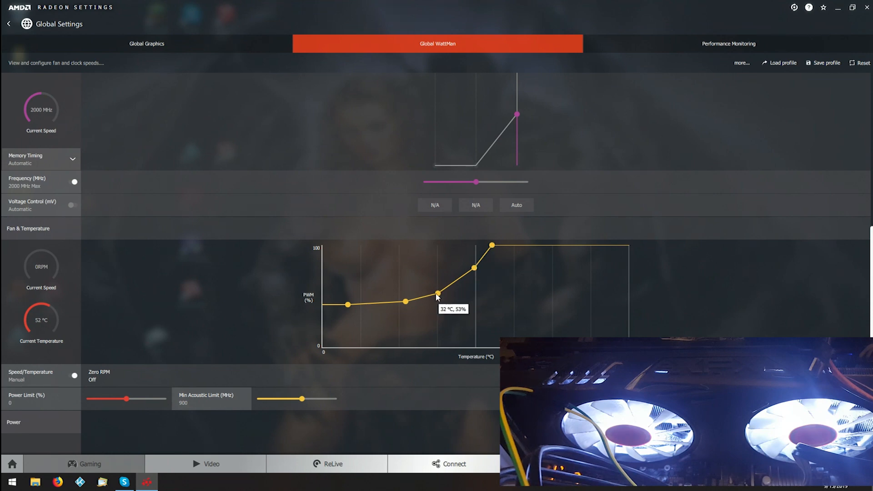
mouse_move(444, 249)
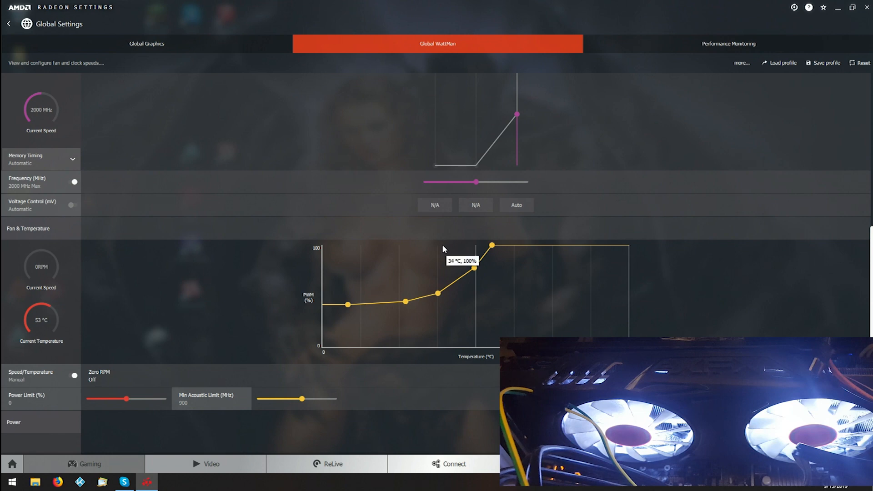
mouse_move(439, 281)
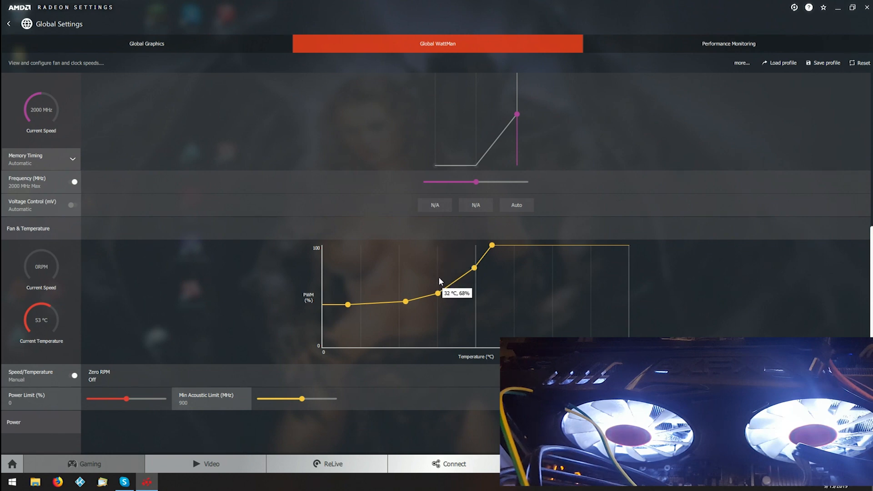
mouse_move(450, 271)
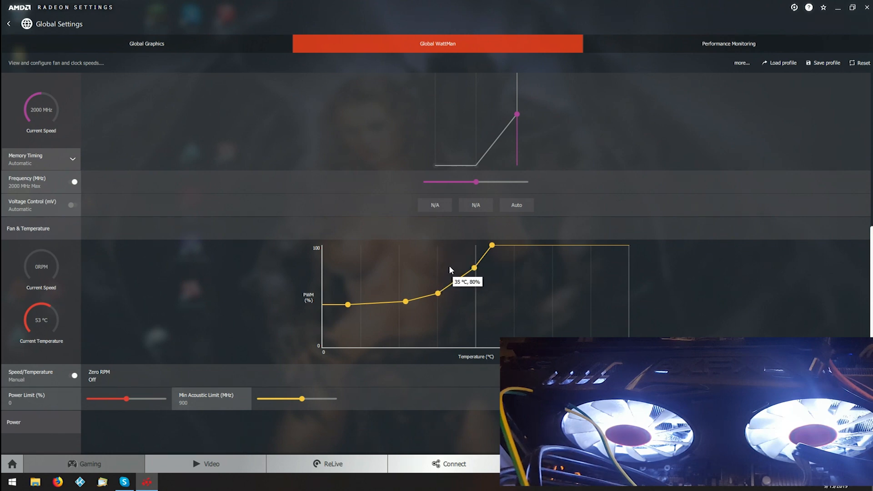
mouse_move(451, 277)
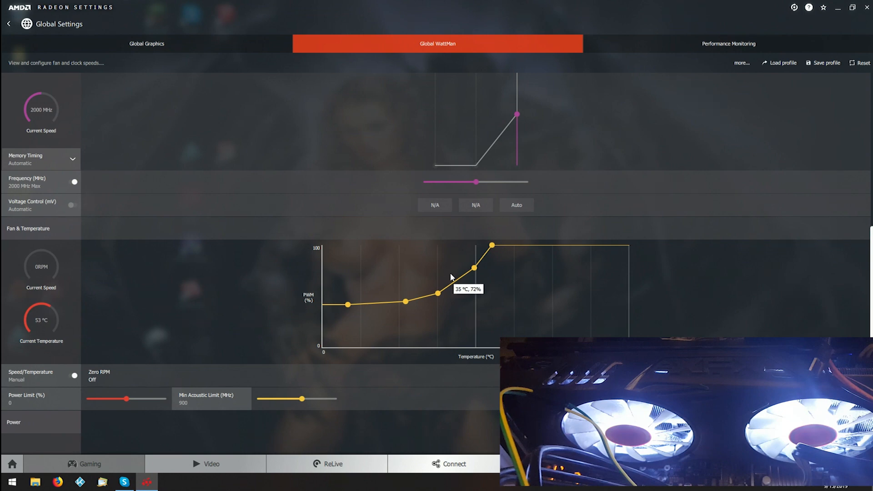
mouse_move(383, 289)
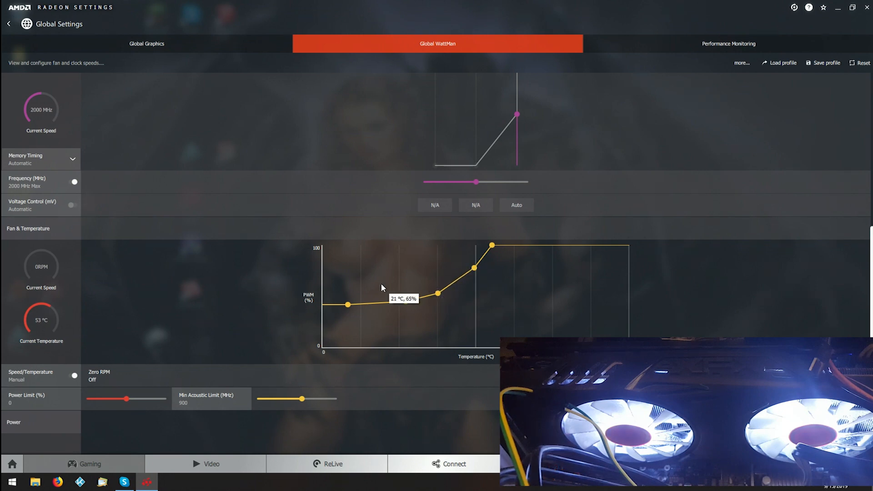
mouse_move(461, 269)
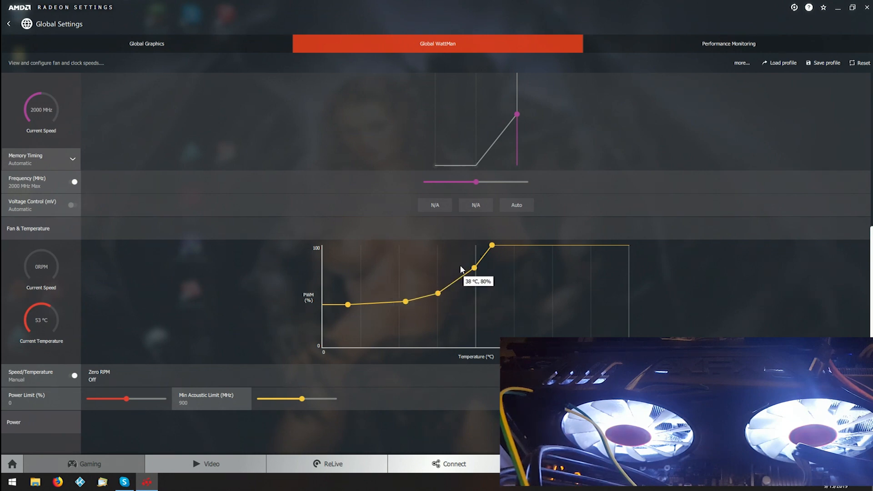
mouse_move(437, 295)
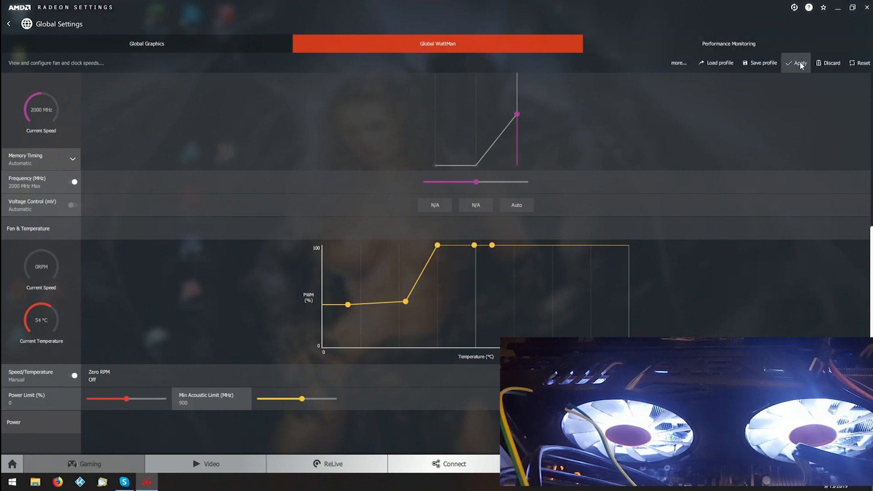
Apply the steeper manual fan curve that reaches 100% at a lower temperature
left_click(798, 63)
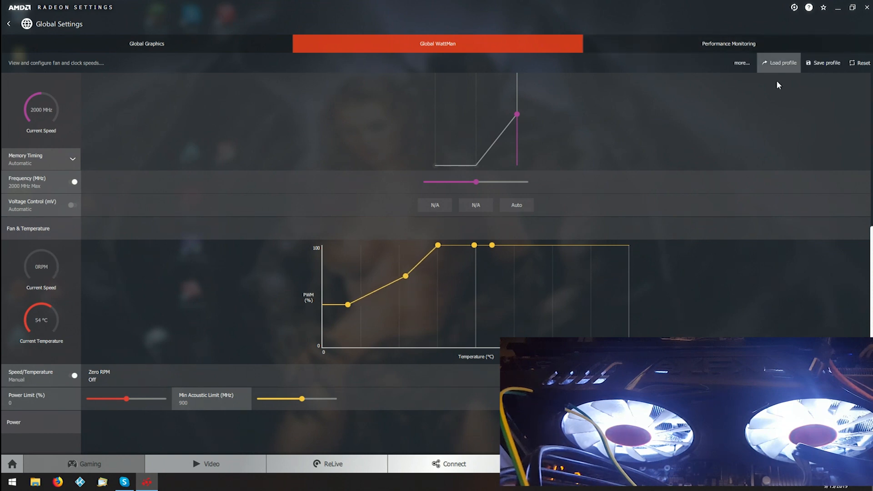
mouse_move(406, 276)
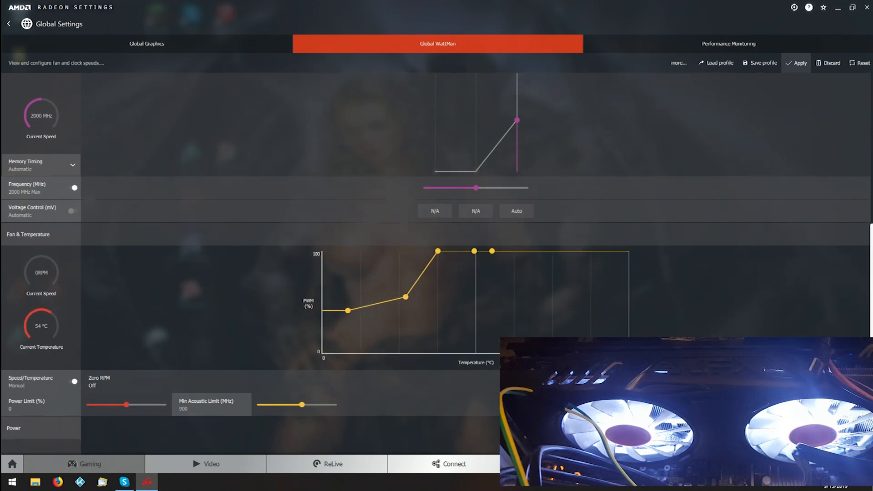
mouse_move(438, 252)
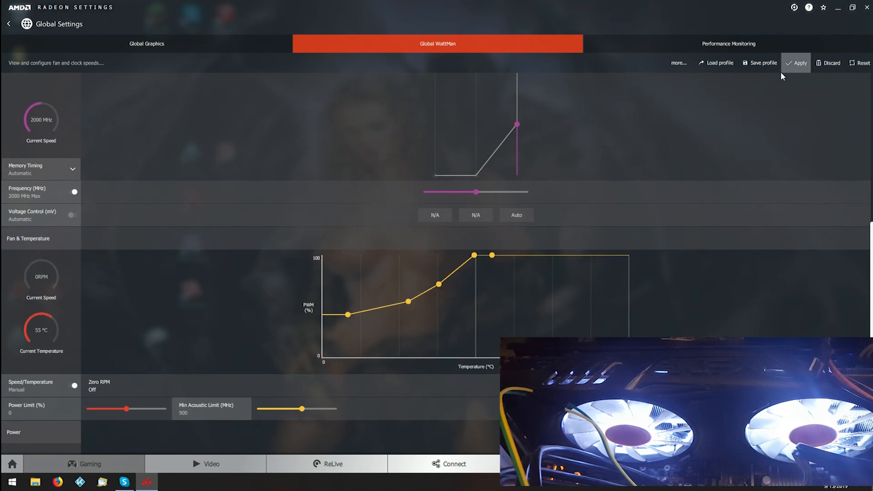
mouse_move(715, 117)
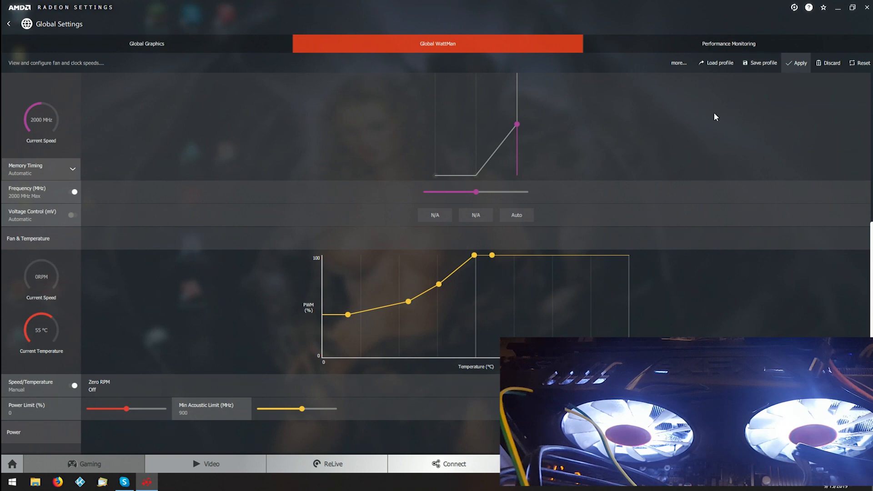
Save the WattMan fan curve settings as a profile file named 'testing'
left_click(763, 62)
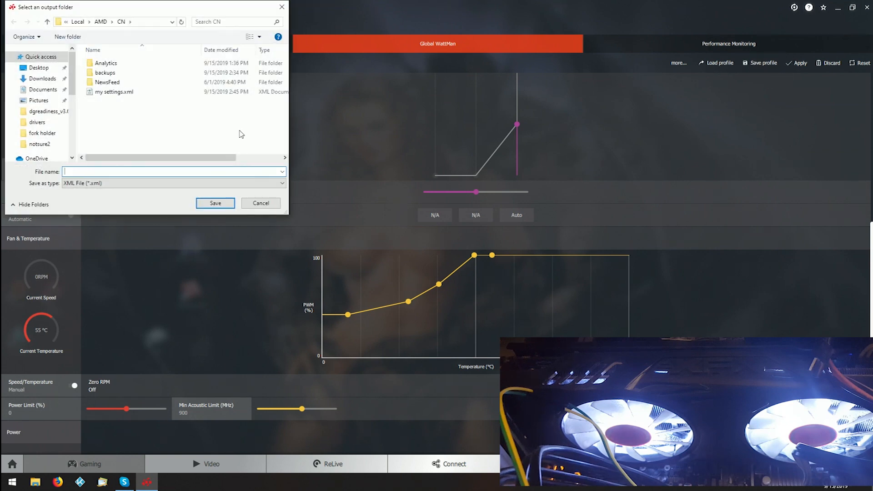
mouse_move(97, 173)
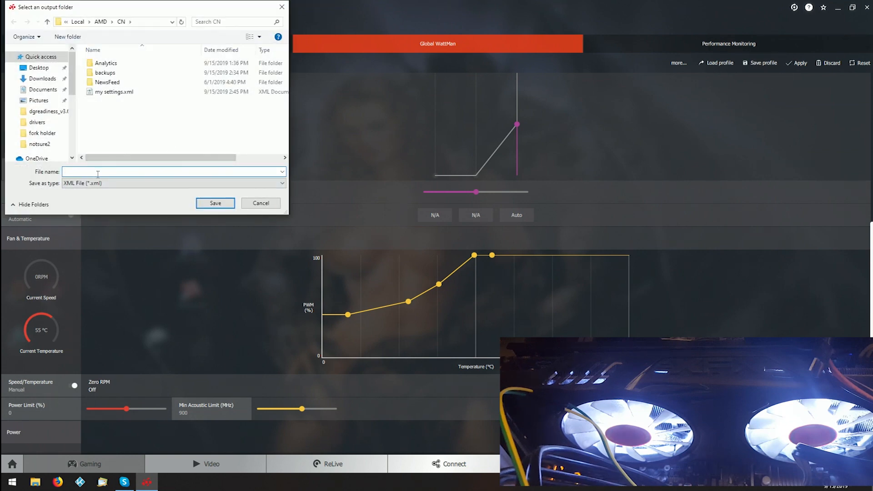
type("testing")
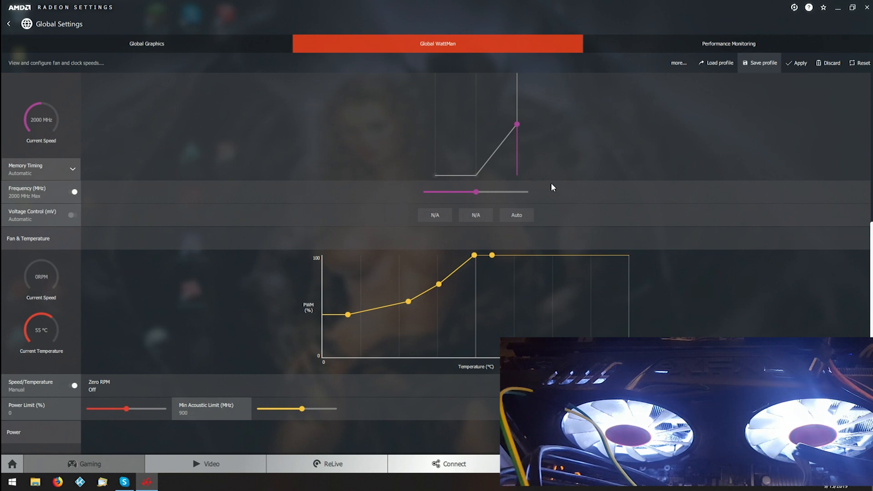
mouse_move(161, 317)
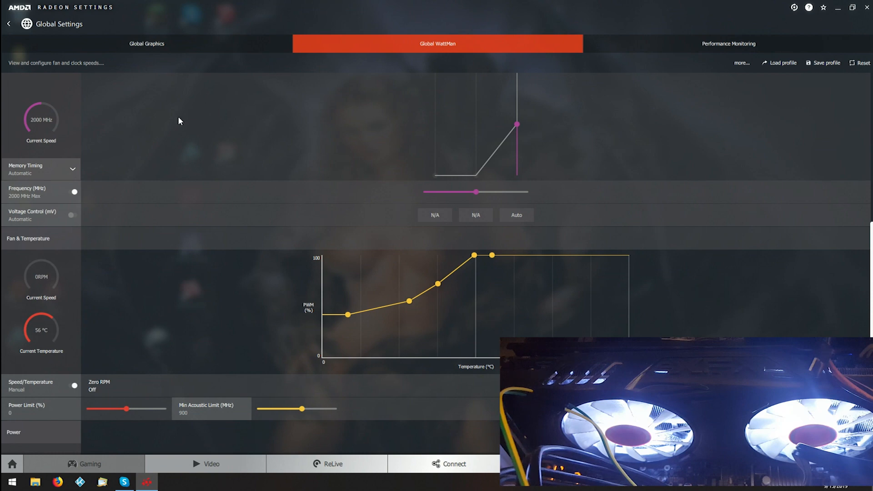
mouse_move(774, 162)
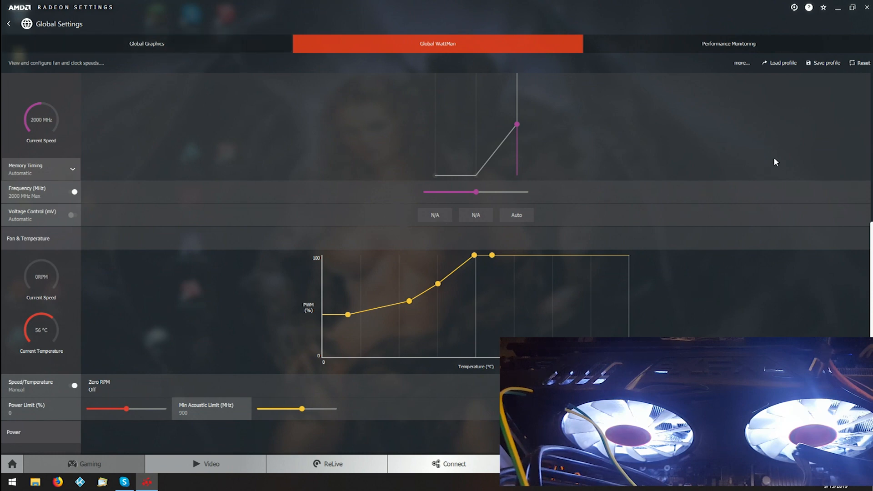
mouse_move(21, 280)
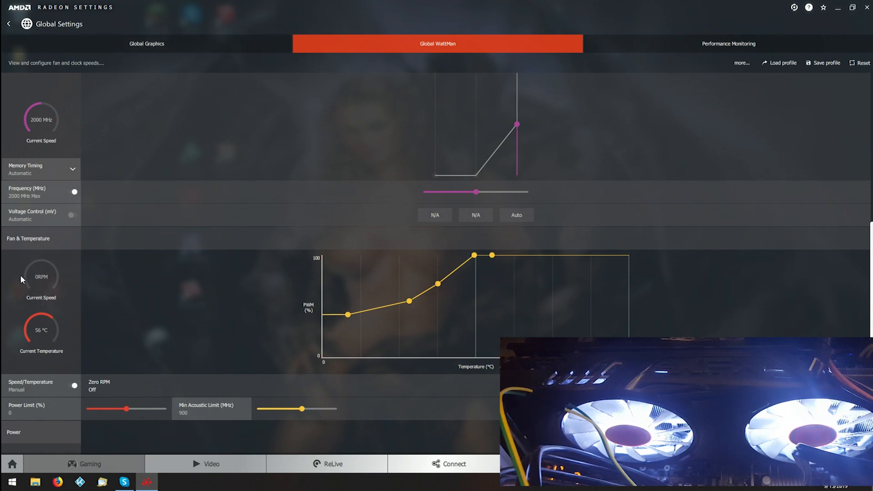
mouse_move(862, 63)
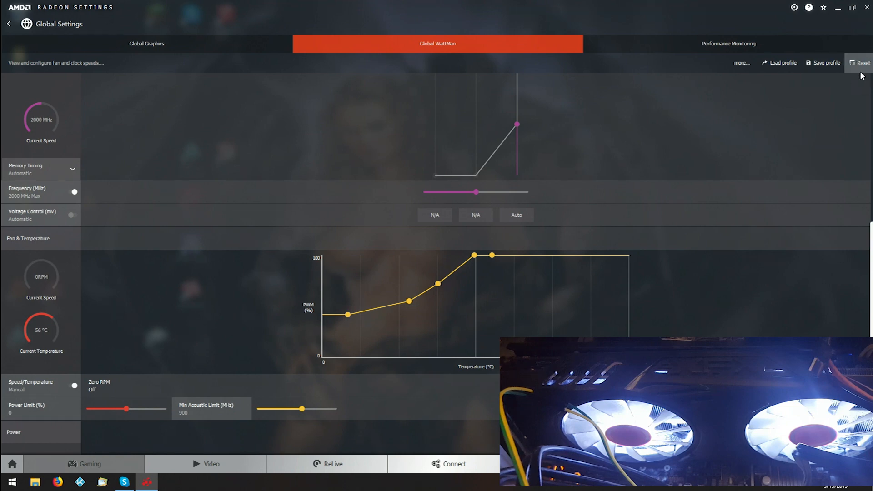
Reset WattMan to defaults, then reload the saved fan profile with Zero RPM off
left_click(862, 63)
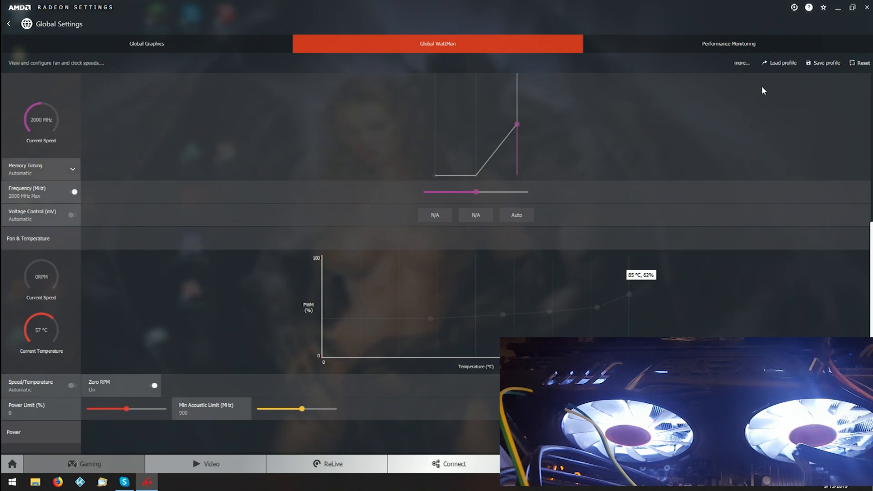
left_click(781, 62)
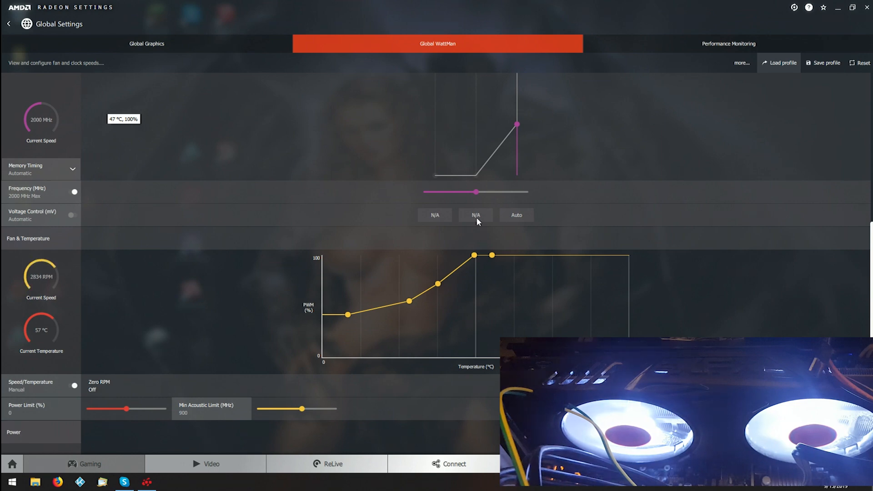
mouse_move(482, 225)
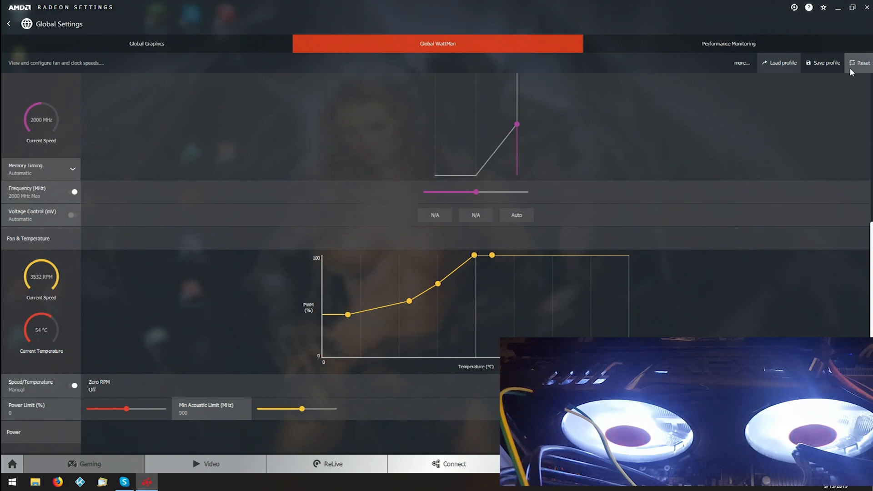
Reset WattMan again and load the again7777.xml profile from the backups folder
left_click(862, 62)
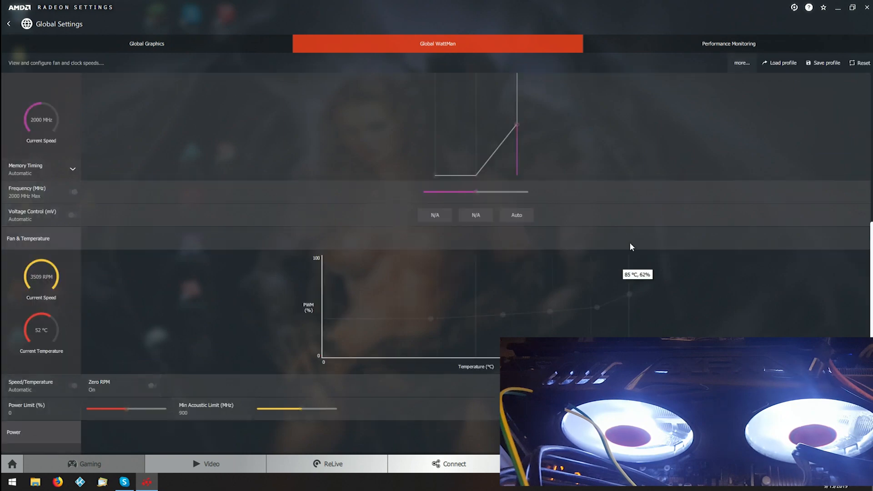
left_click(782, 63)
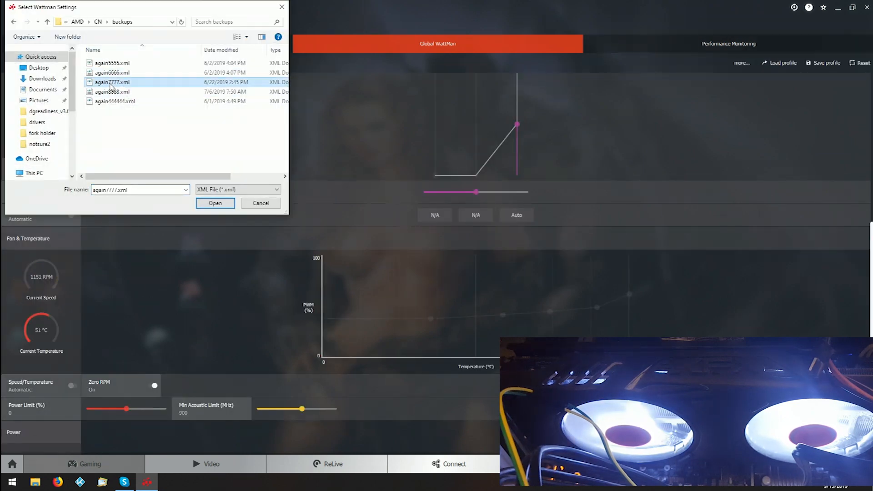
left_click(214, 203)
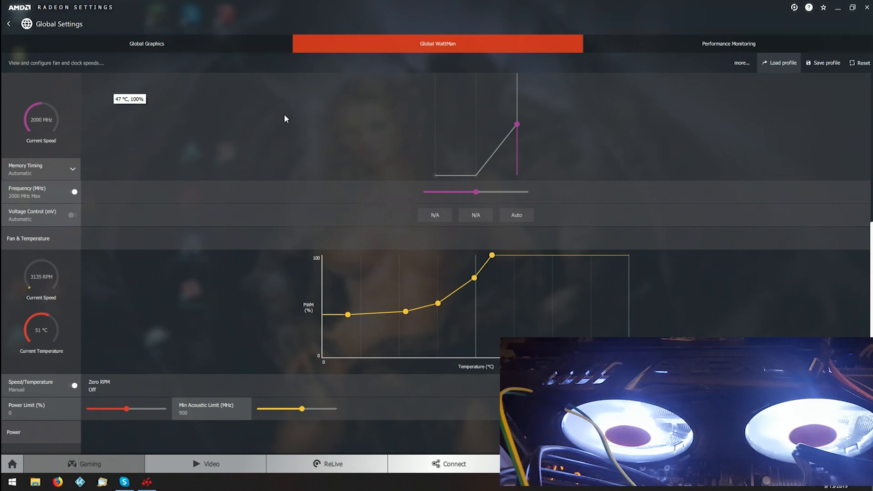
mouse_move(825, 96)
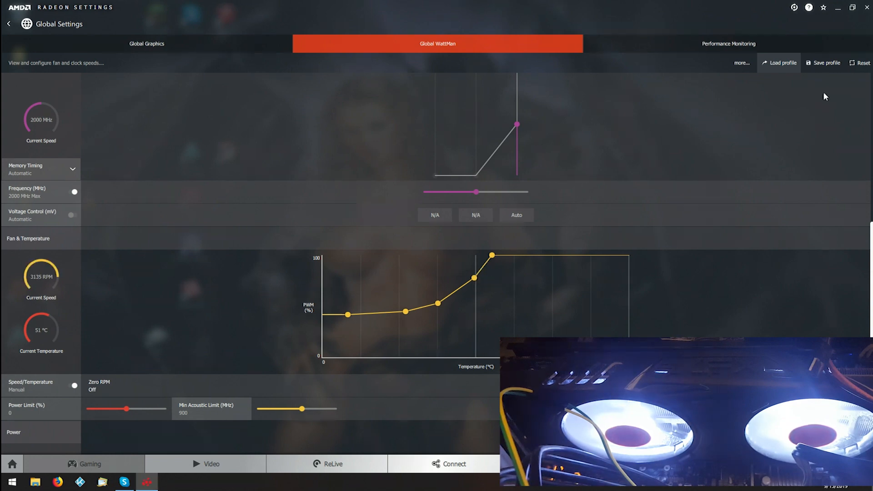
mouse_move(779, 63)
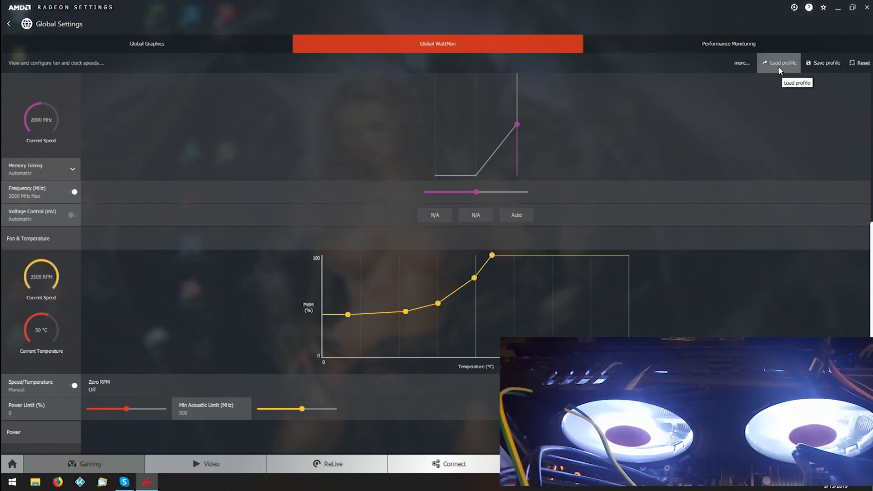
mouse_move(488, 248)
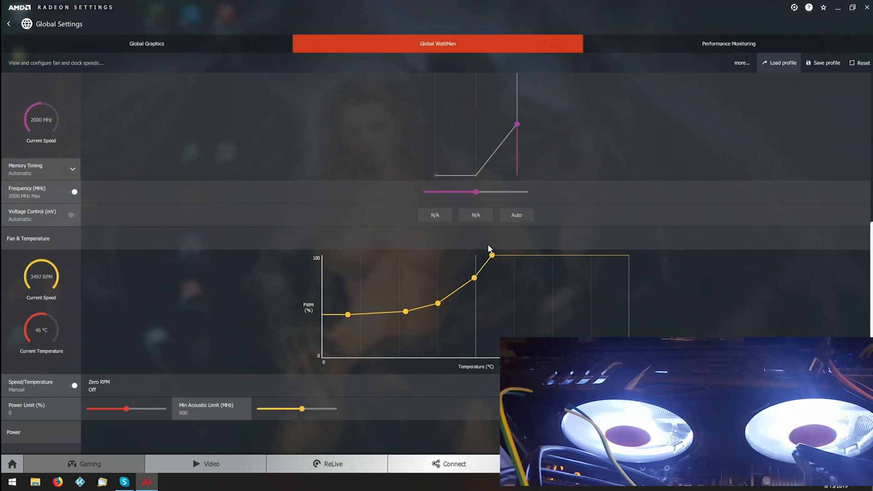
mouse_move(34, 298)
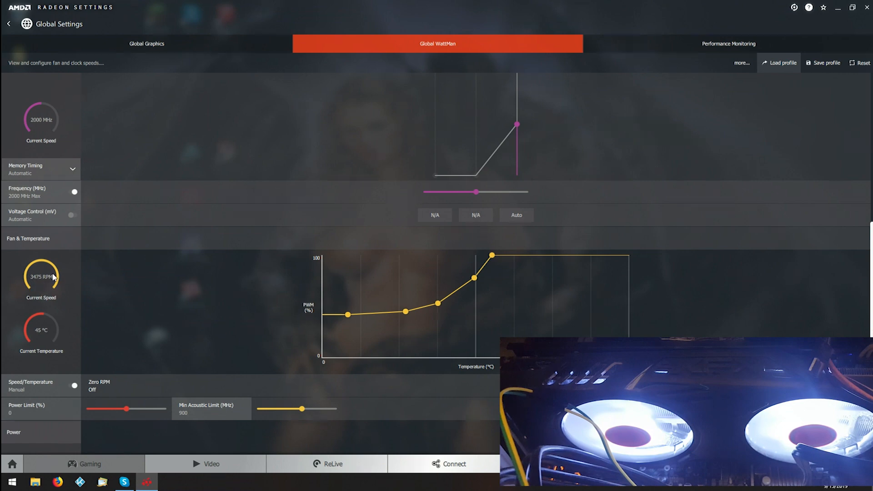
mouse_move(451, 293)
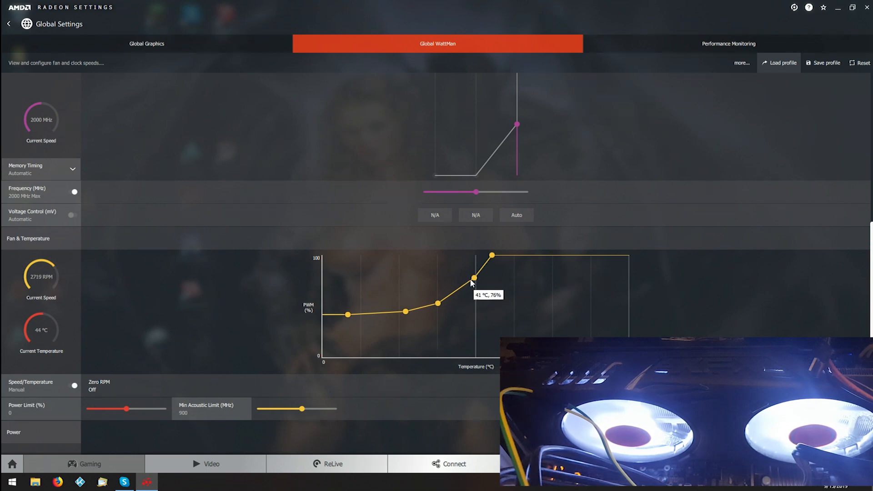
mouse_move(33, 280)
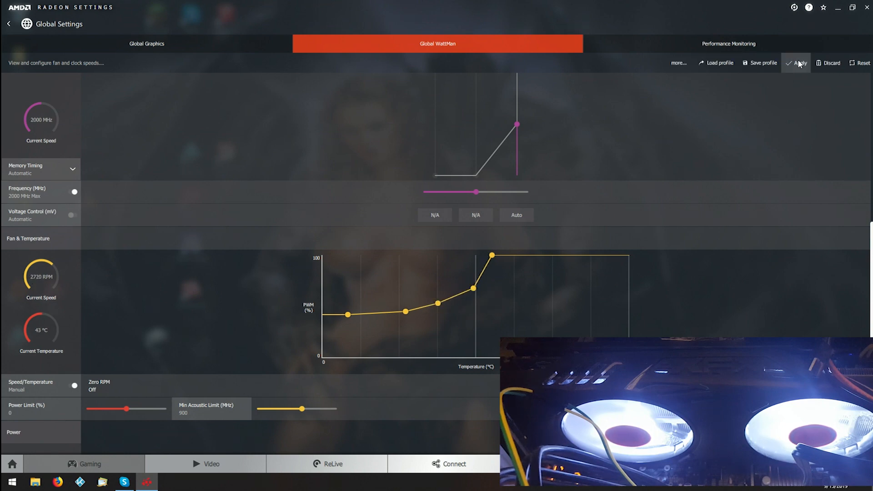
Apply the fan curve with the 42 °C point lowered to about 64%
left_click(799, 63)
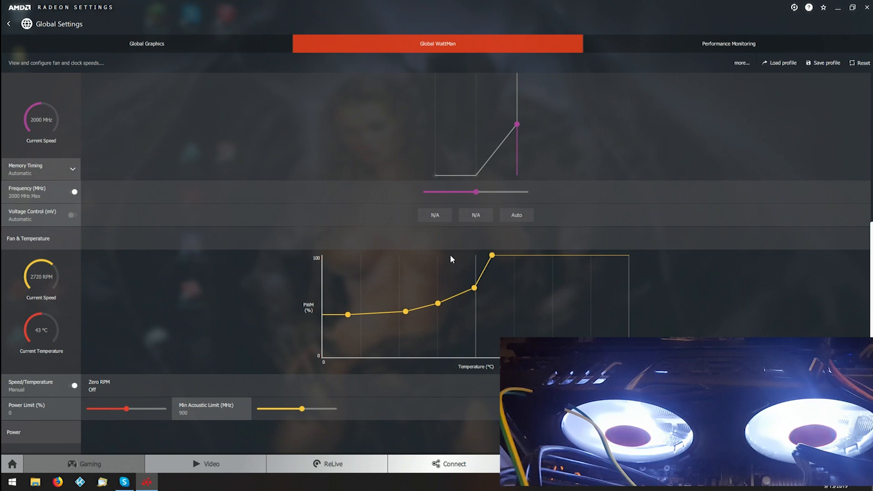
mouse_move(475, 288)
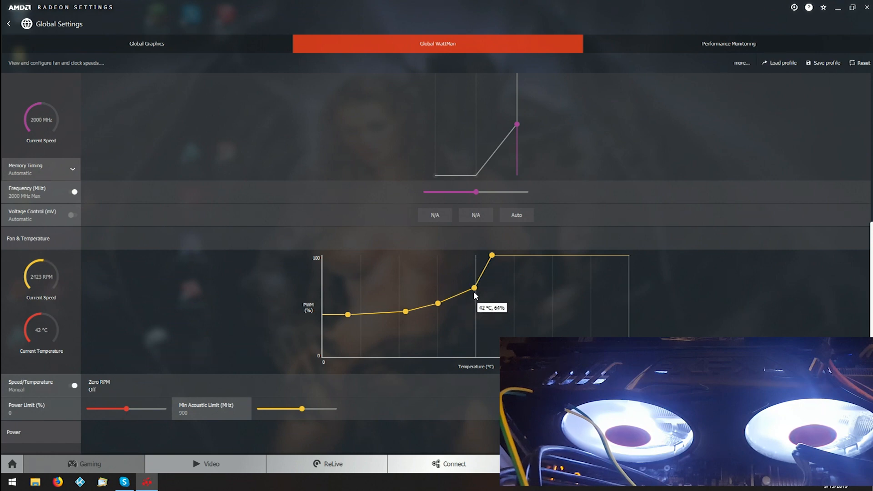
mouse_move(812, 95)
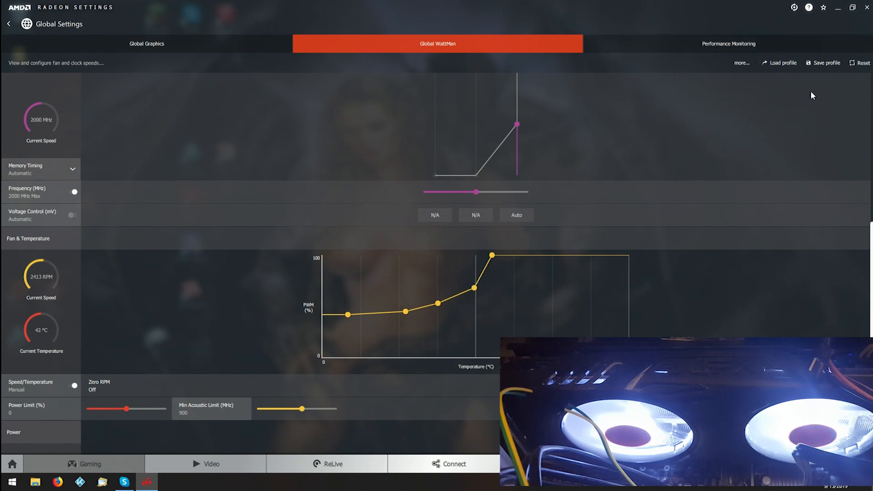